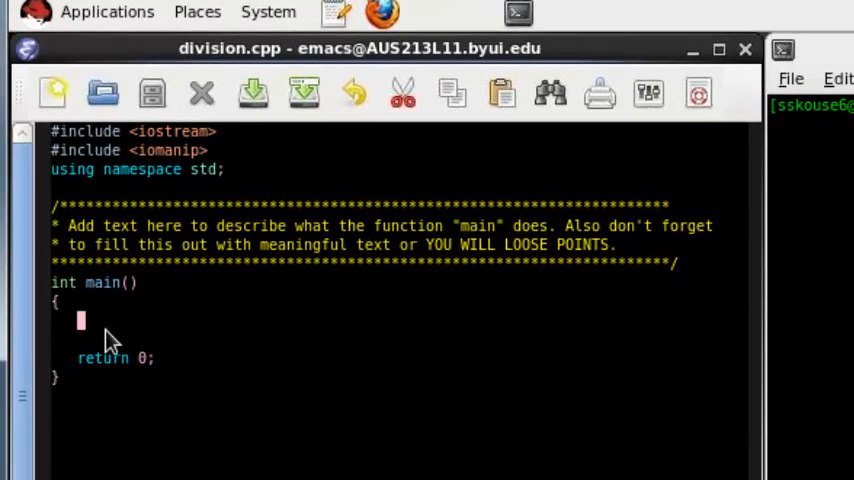
pyautogui.write('int value = 4;')
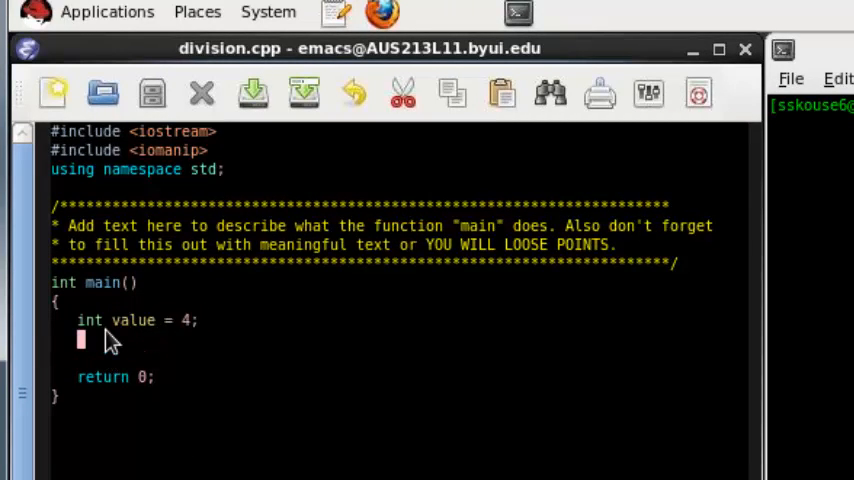
pyautogui.write('cout <<')
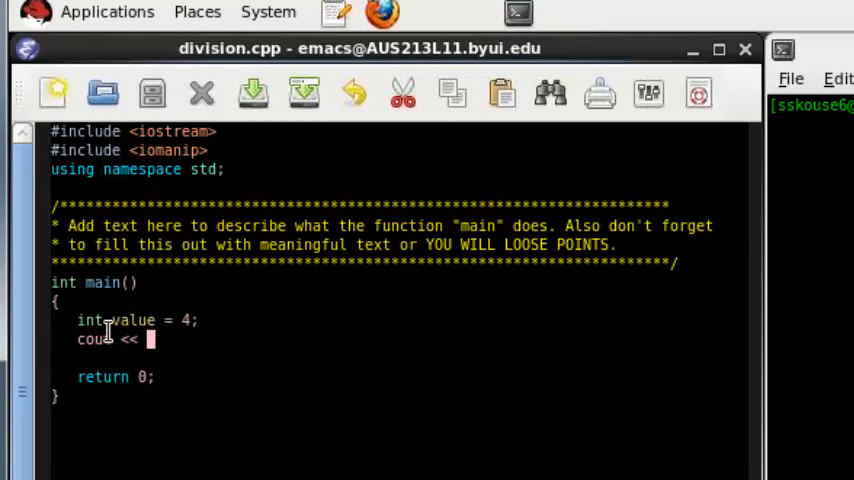
pyautogui.write('"float:')
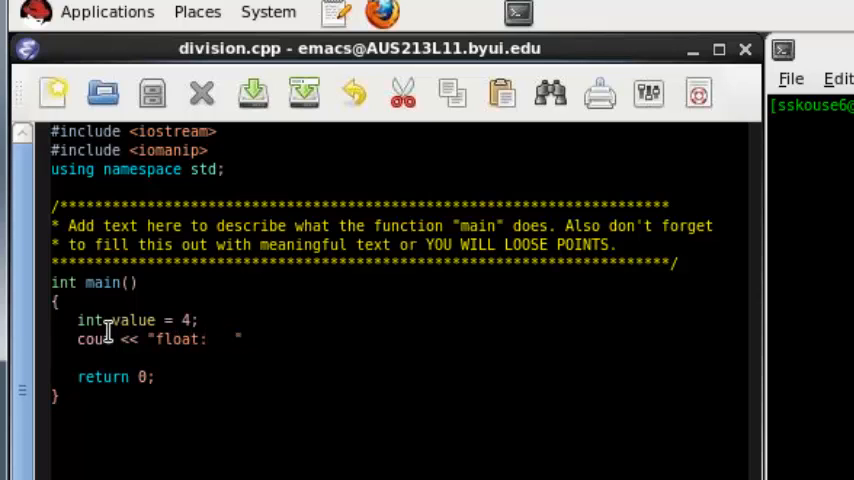
pyautogui.write('(f')
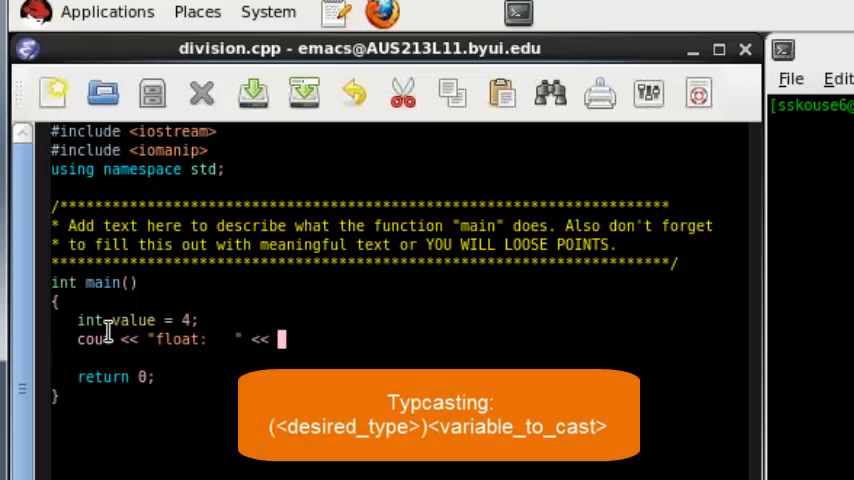
pyautogui.write('(flout')
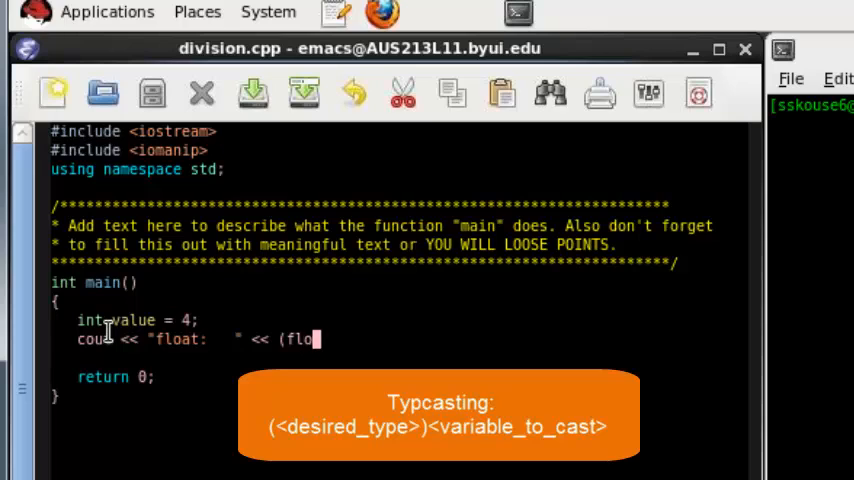
pyautogui.write('at)')
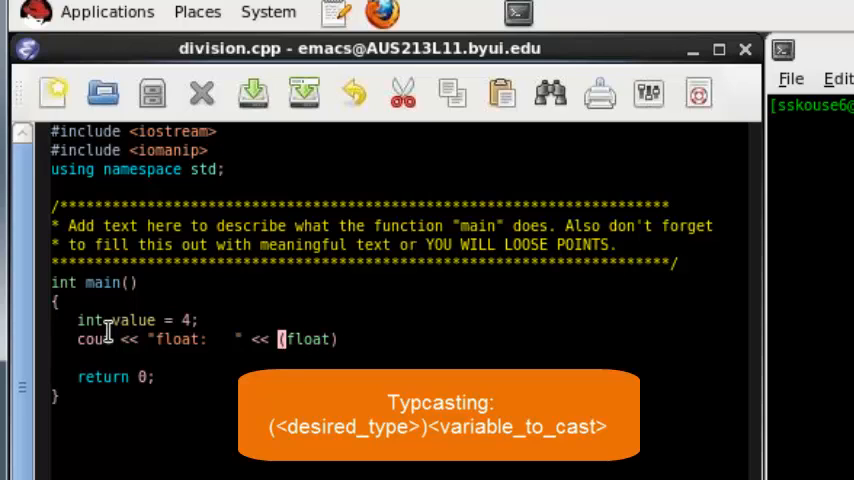
pyautogui.write('value')
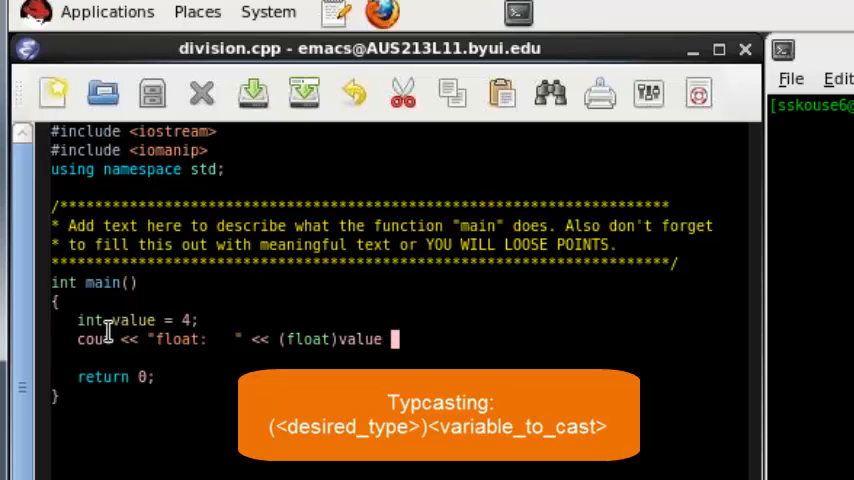
pyautogui.write('<< endl')
pyautogui.write('<< "')
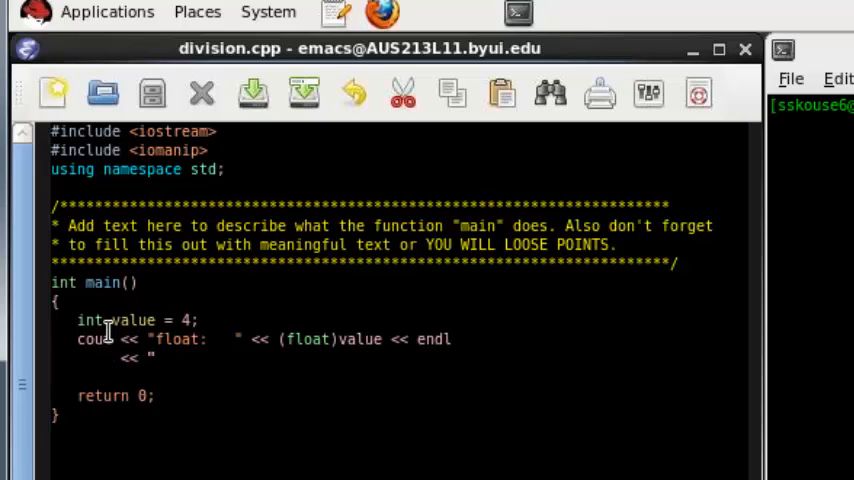
pyautogui.write('integer')
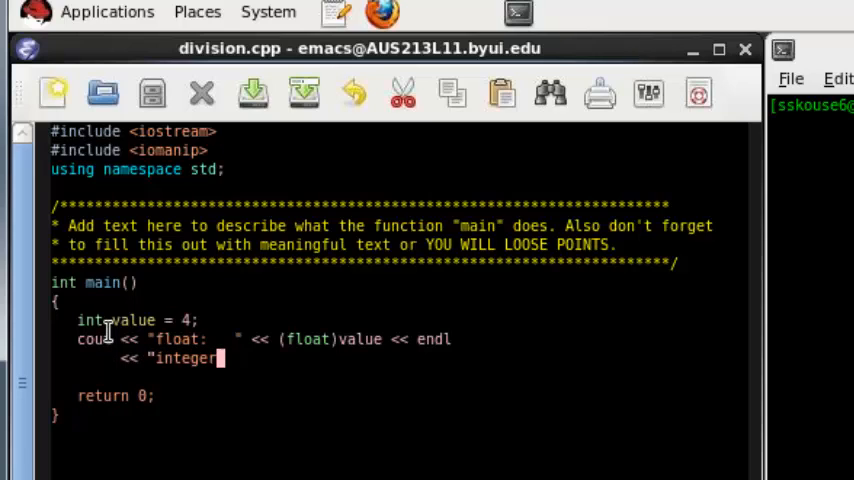
pyautogui.write(': " <<')
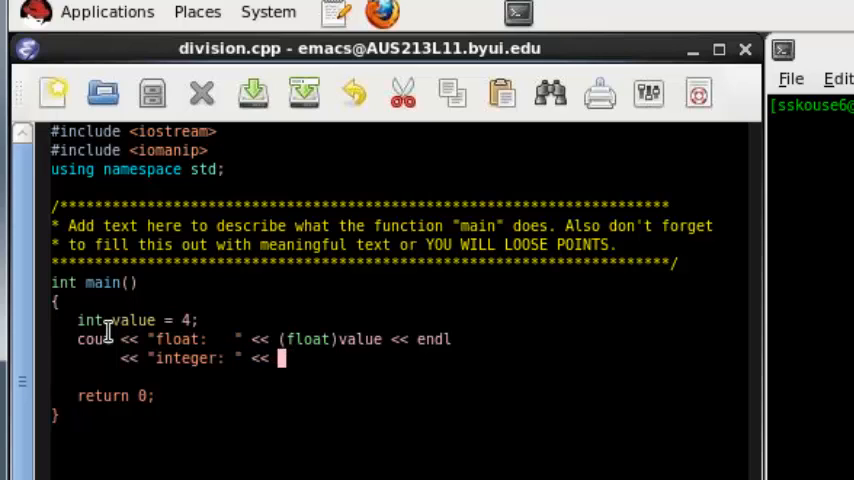
pyautogui.write('value << endl;')
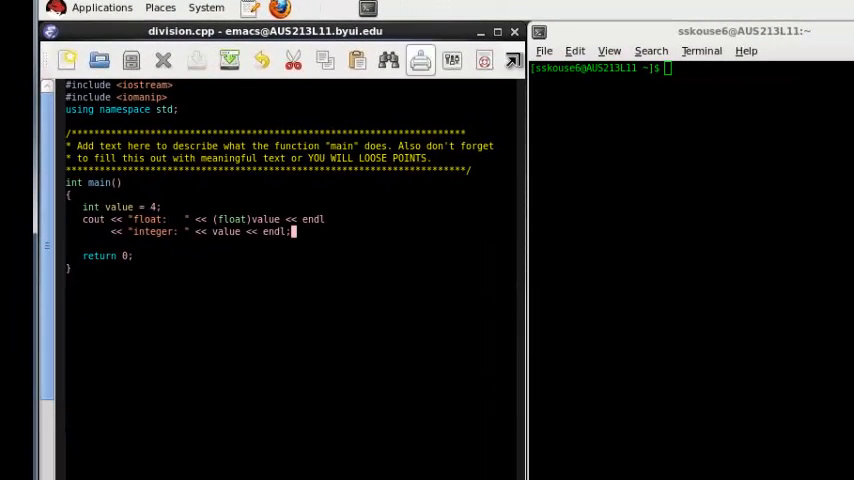
pyautogui.write('g++')
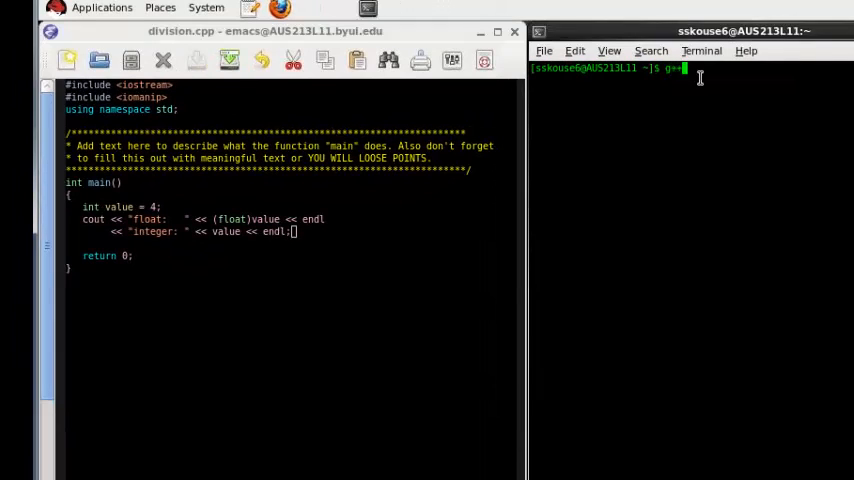